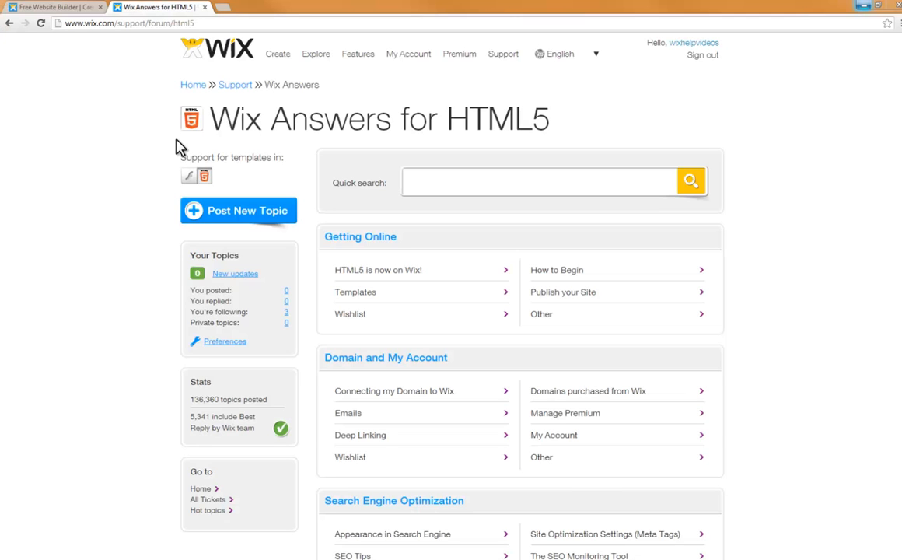
{"action": "mouse_move", "coordinate": [219, 144]}
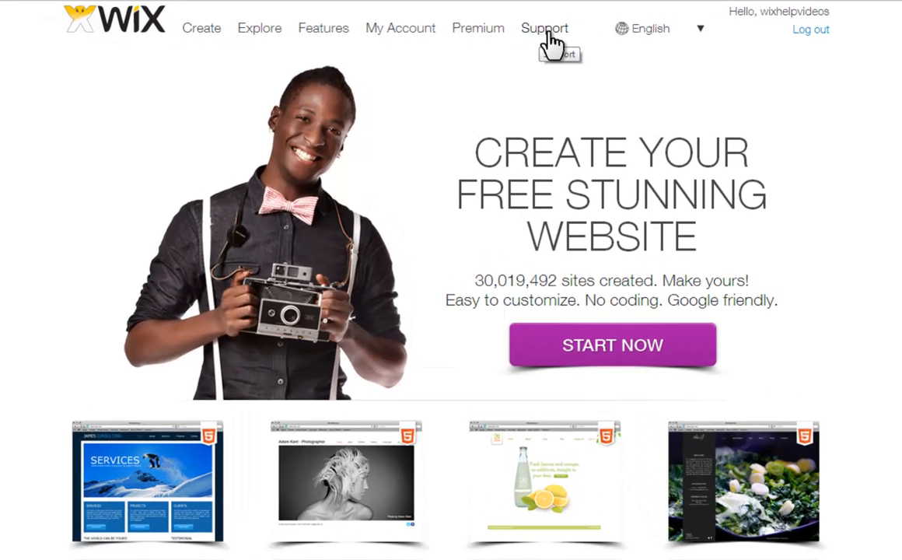
Search the Support Center for 'what is seo?' and expand the What is SEO? answer.
{"action": "left_click", "coordinate": [545, 28]}
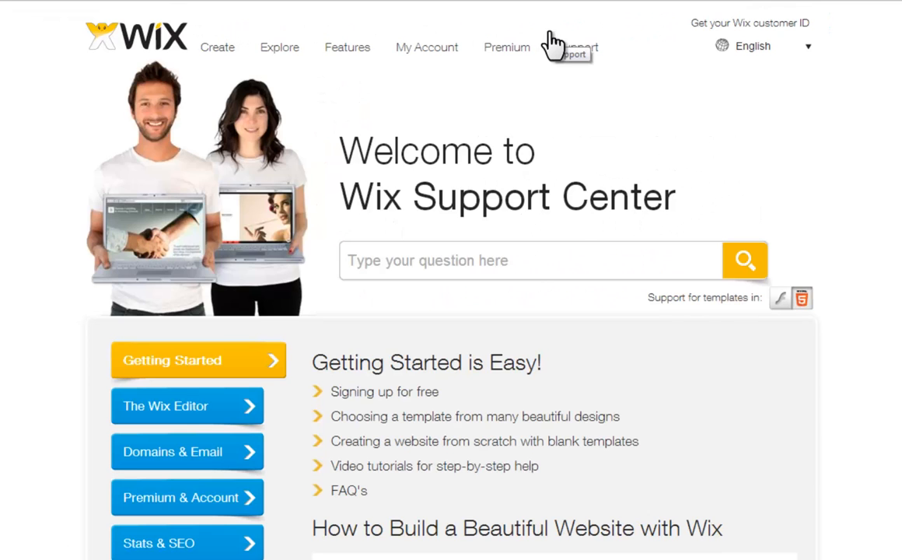
{"action": "type", "text": "what is seo?"}
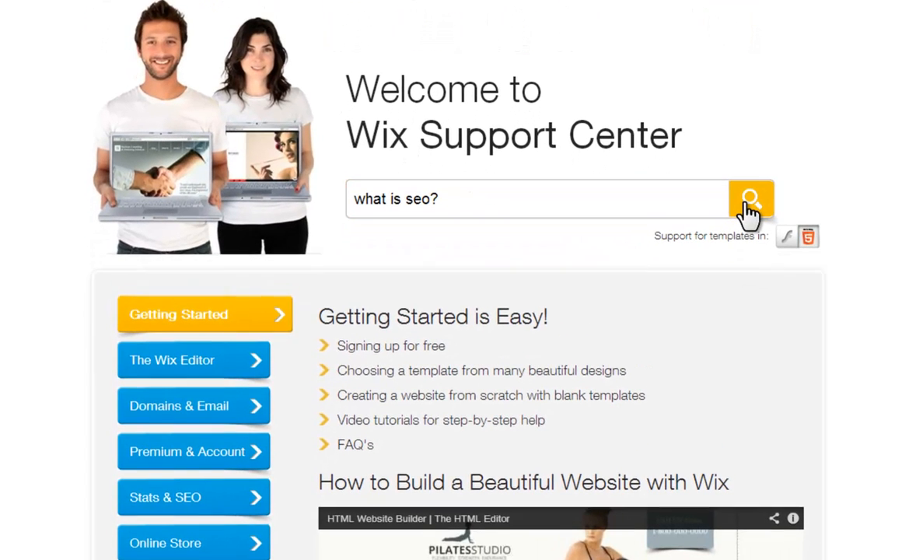
{"action": "left_click", "coordinate": [750, 199]}
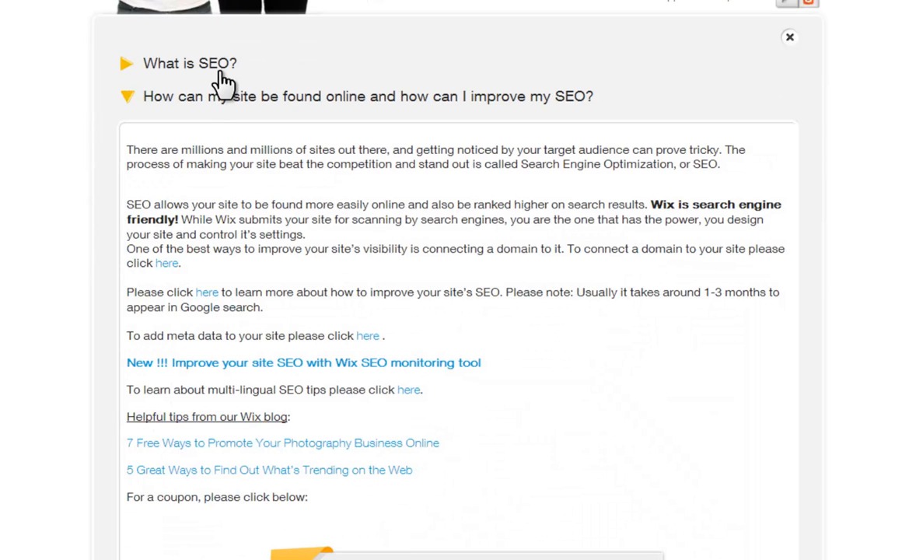
{"action": "left_click", "coordinate": [189, 63]}
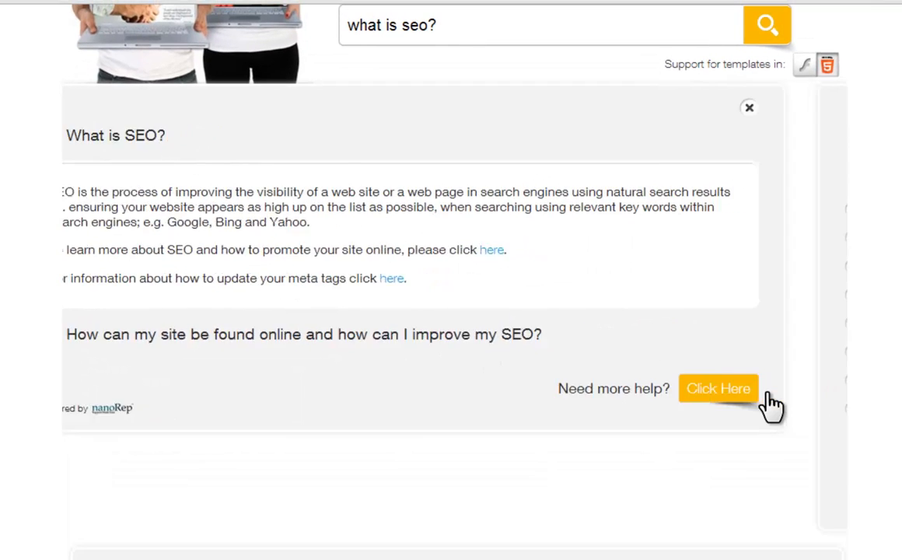
Request more help under Stats & SEO, Appearance in Search Engines & Better SEO.
{"action": "left_click", "coordinate": [716, 388]}
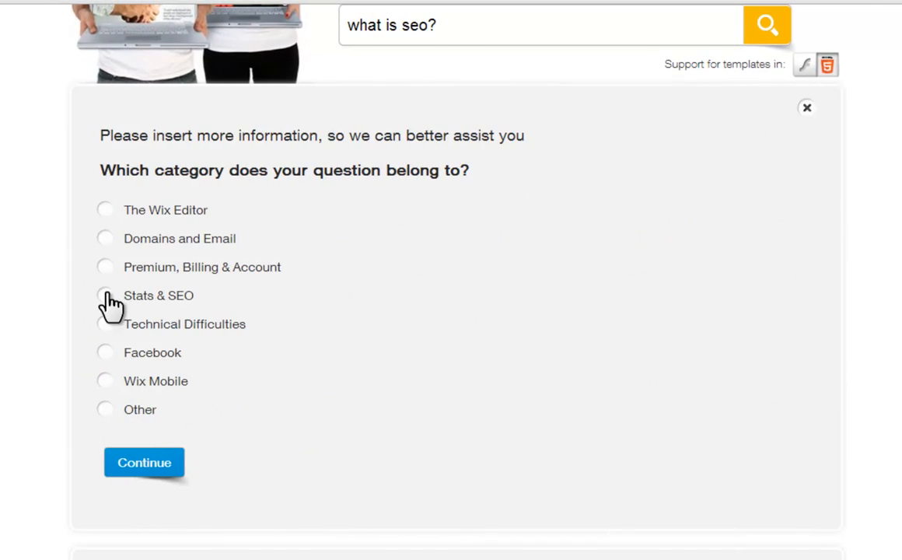
{"action": "left_click", "coordinate": [104, 295]}
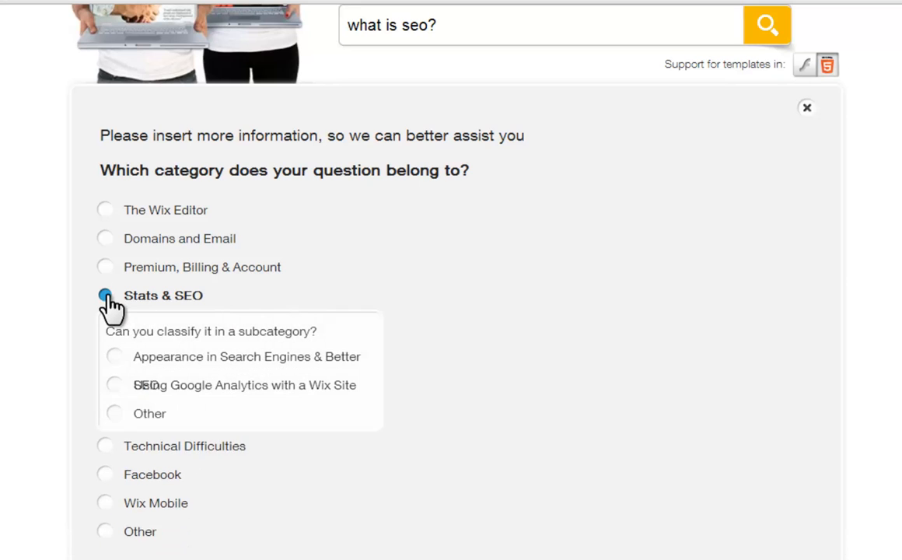
{"action": "left_click", "coordinate": [115, 357]}
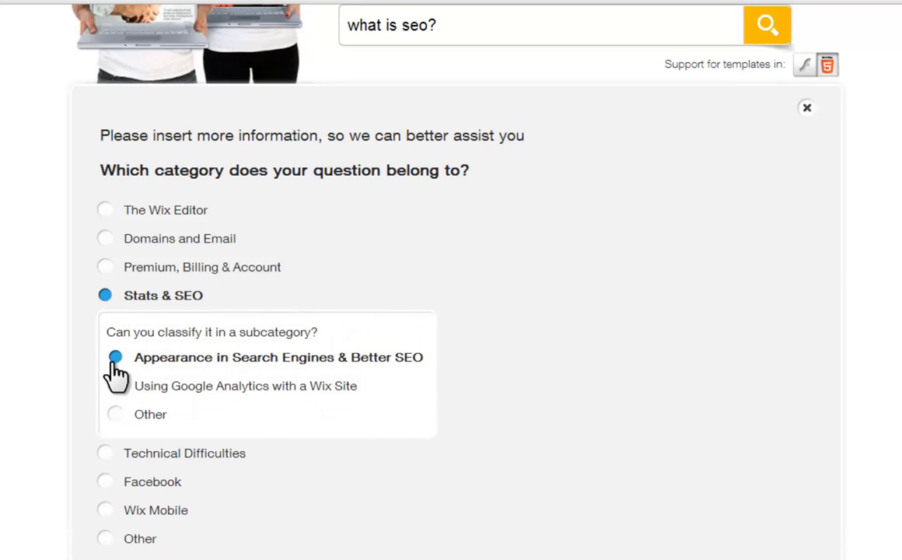
{"action": "left_click", "coordinate": [115, 357]}
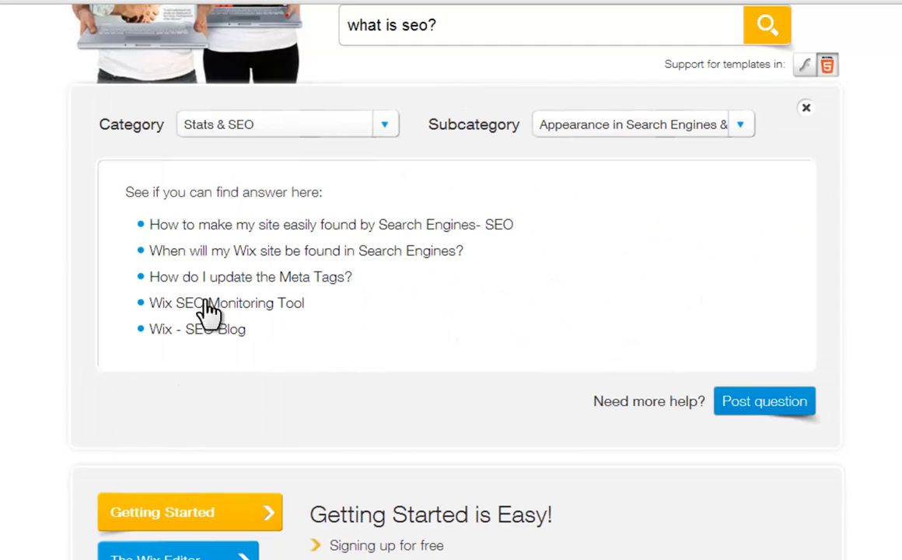
{"action": "mouse_move", "coordinate": [218, 229]}
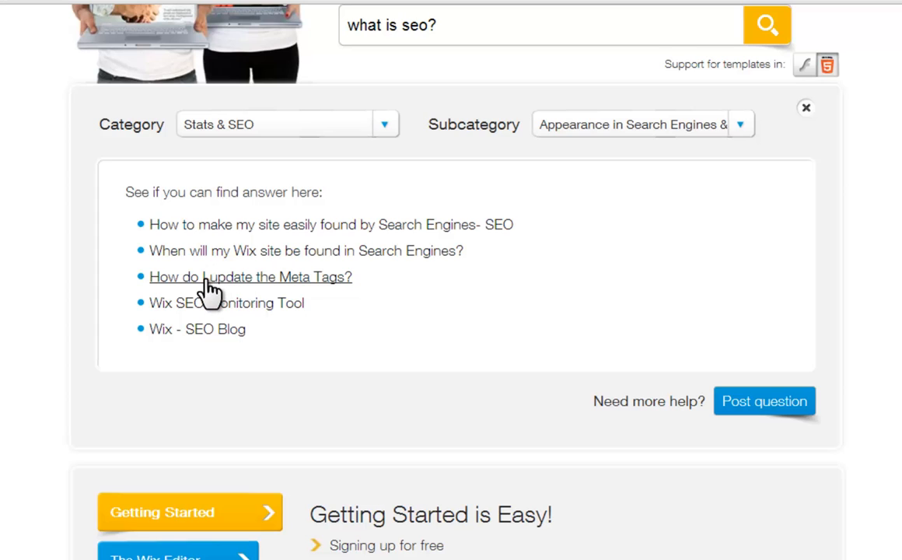
{"action": "mouse_move", "coordinate": [608, 427]}
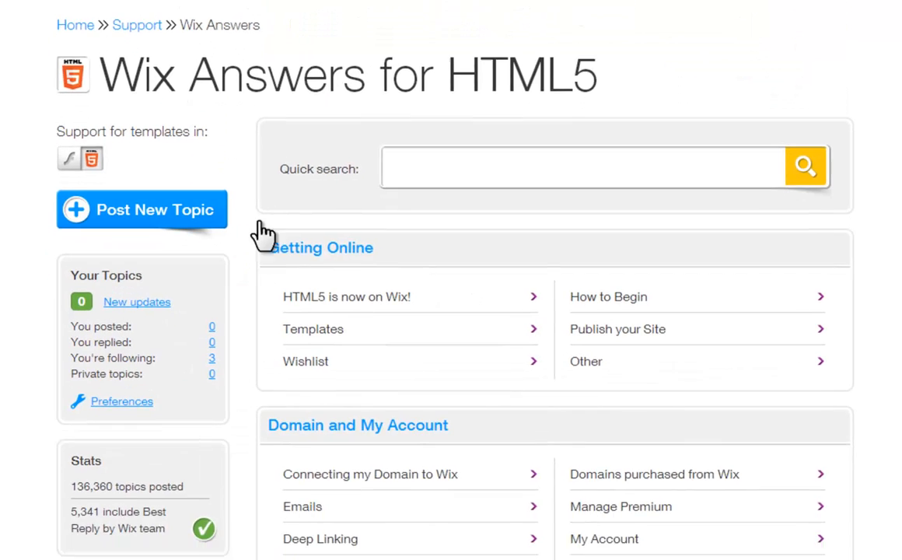
Start a new topic, preview the Wishlist, Report a bug and Private types, then pick Ask a Question.
{"action": "left_click", "coordinate": [142, 209]}
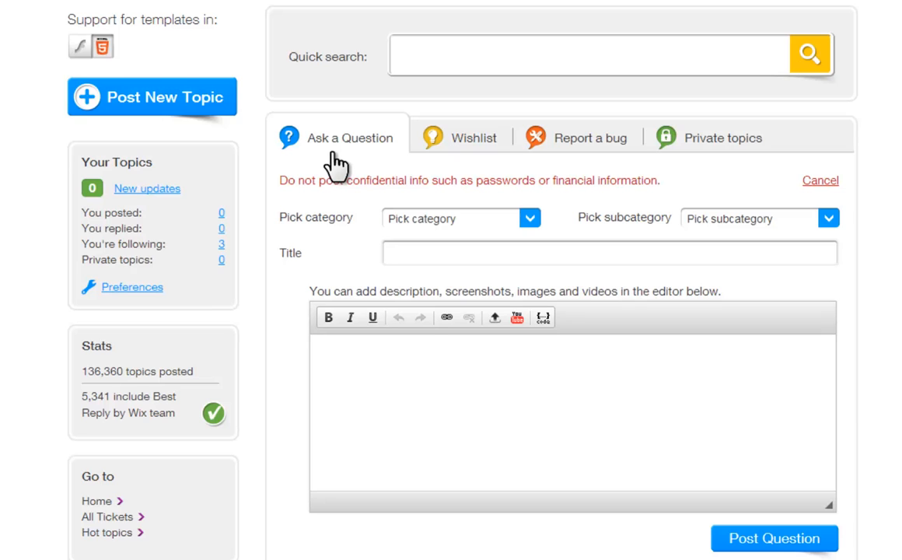
{"action": "left_click", "coordinate": [473, 136]}
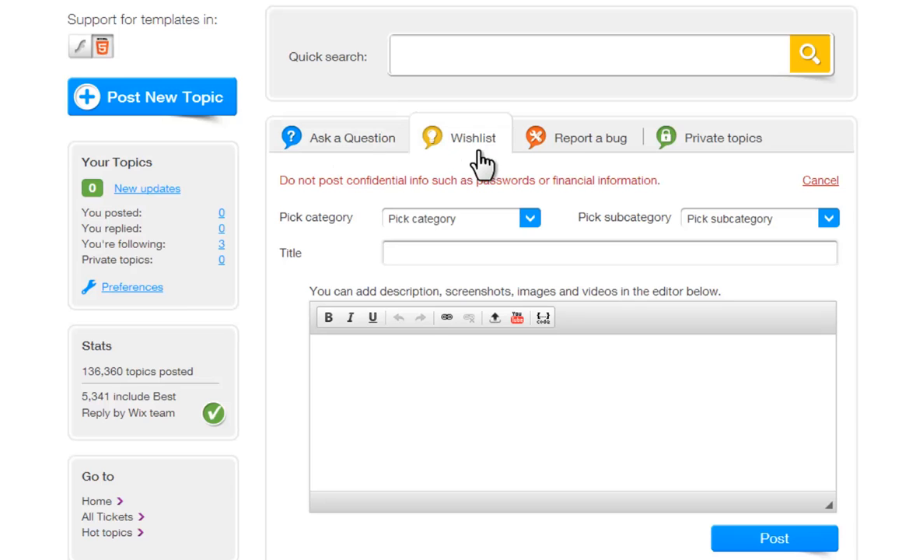
{"action": "left_click", "coordinate": [590, 137]}
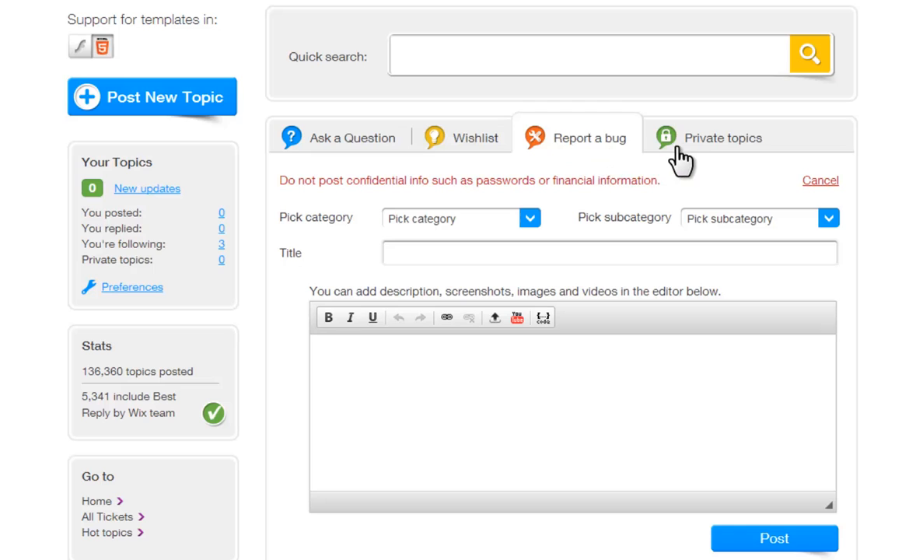
{"action": "left_click", "coordinate": [723, 138]}
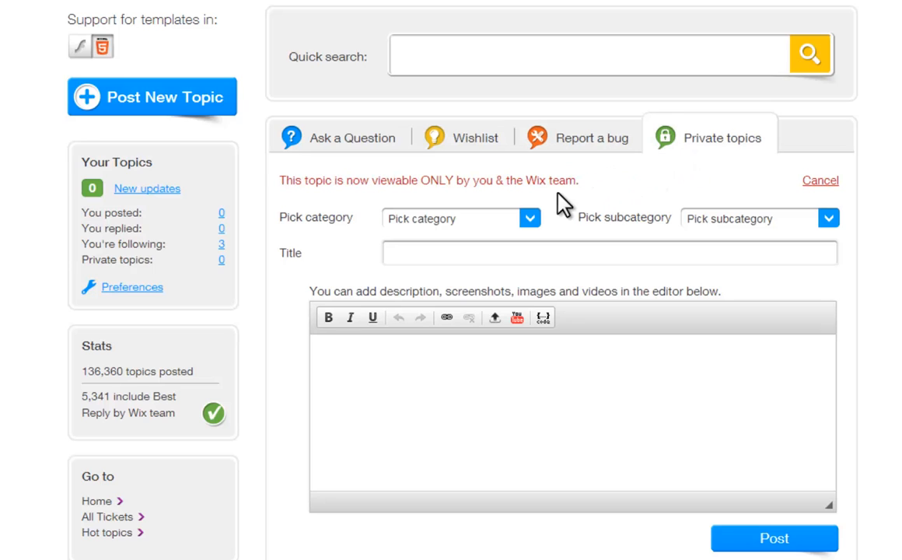
{"action": "mouse_move", "coordinate": [333, 206]}
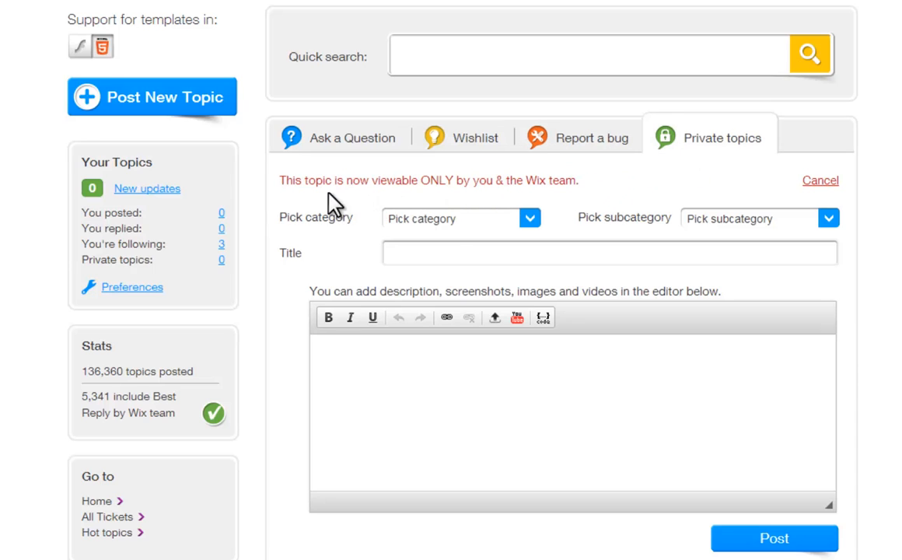
{"action": "mouse_move", "coordinate": [470, 206]}
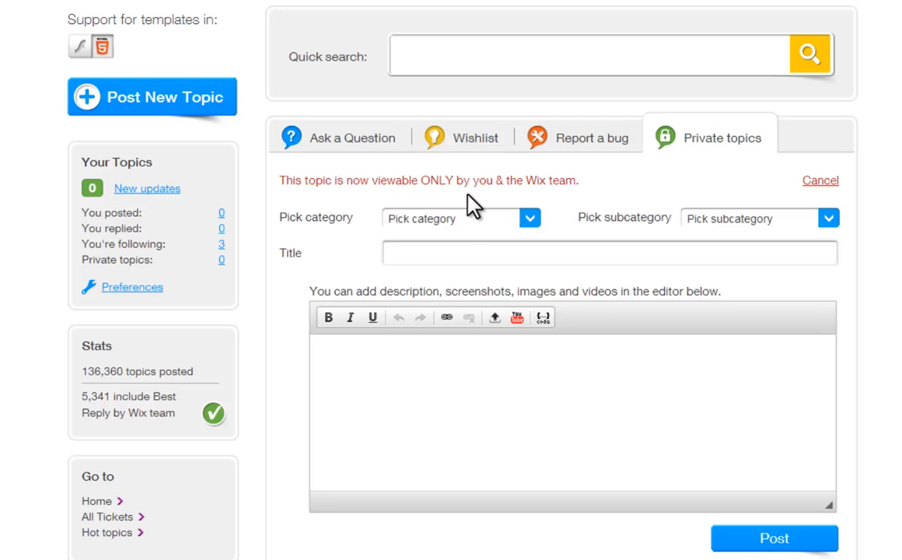
{"action": "mouse_move", "coordinate": [361, 148]}
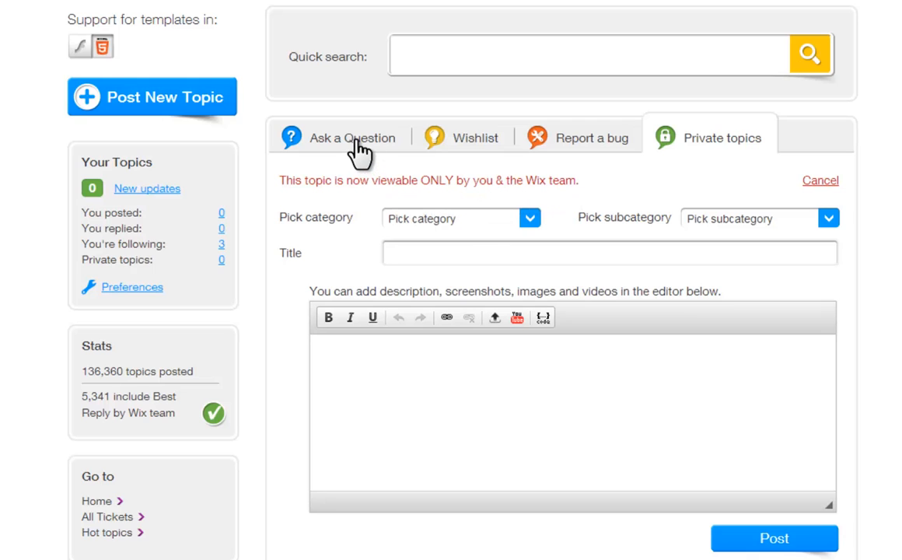
{"action": "left_click", "coordinate": [351, 137]}
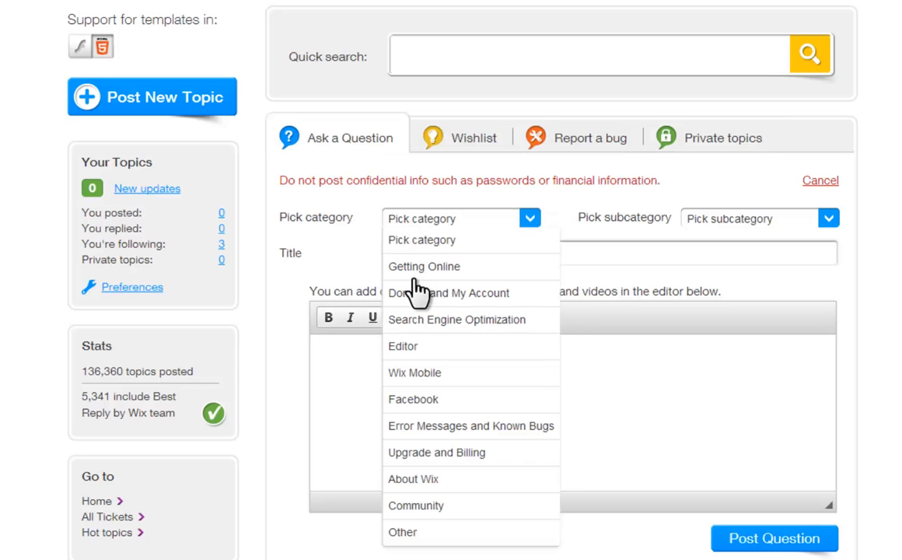
Draft 'what is seo?' under Search Engine Optimization, Appearance in Search Engine, then cancel it.
{"action": "left_click", "coordinate": [456, 320]}
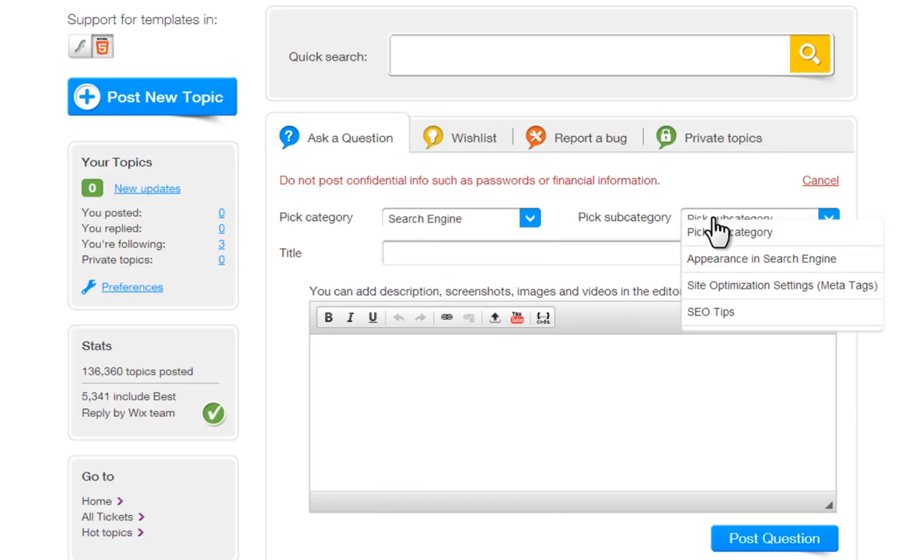
{"action": "left_click", "coordinate": [760, 258]}
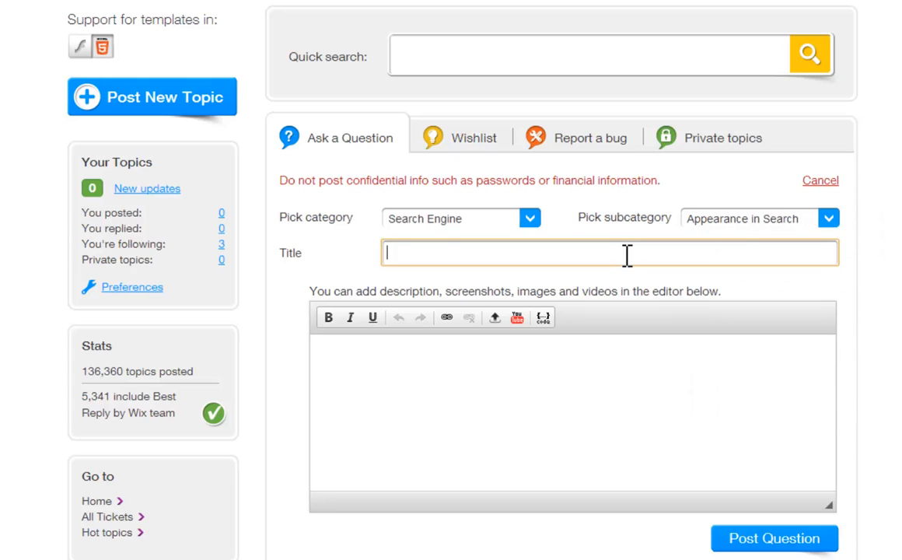
{"action": "type", "text": "what is seo?"}
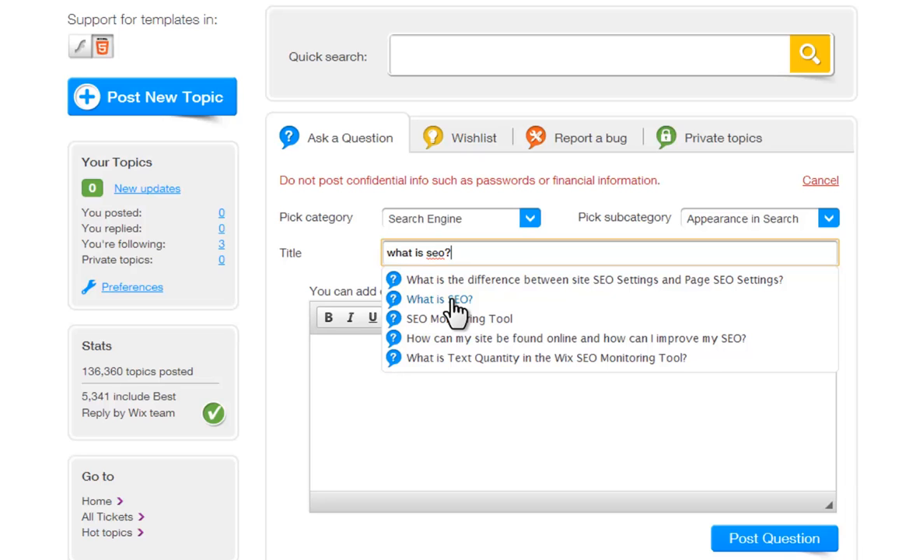
{"action": "left_click", "coordinate": [334, 362]}
{"action": "type", "text": "My Inform"}
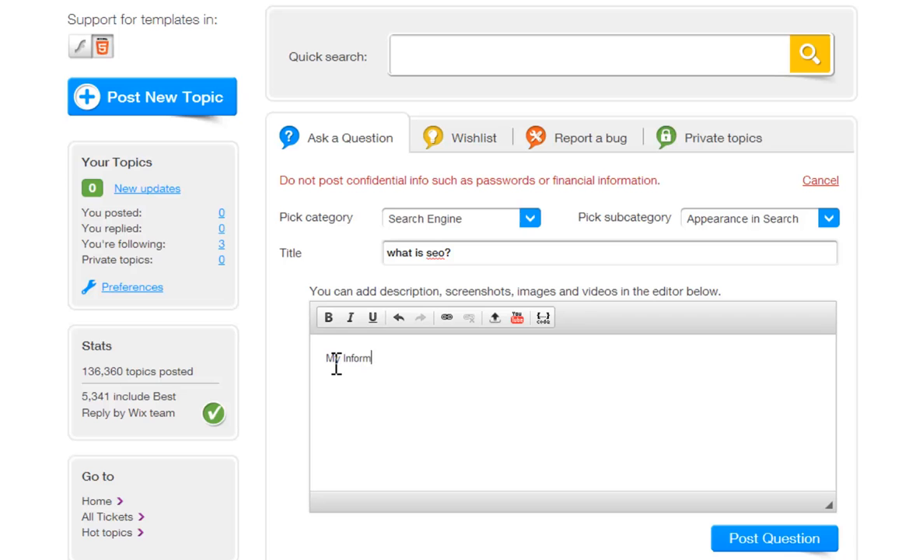
{"action": "type", "text": "ation"}
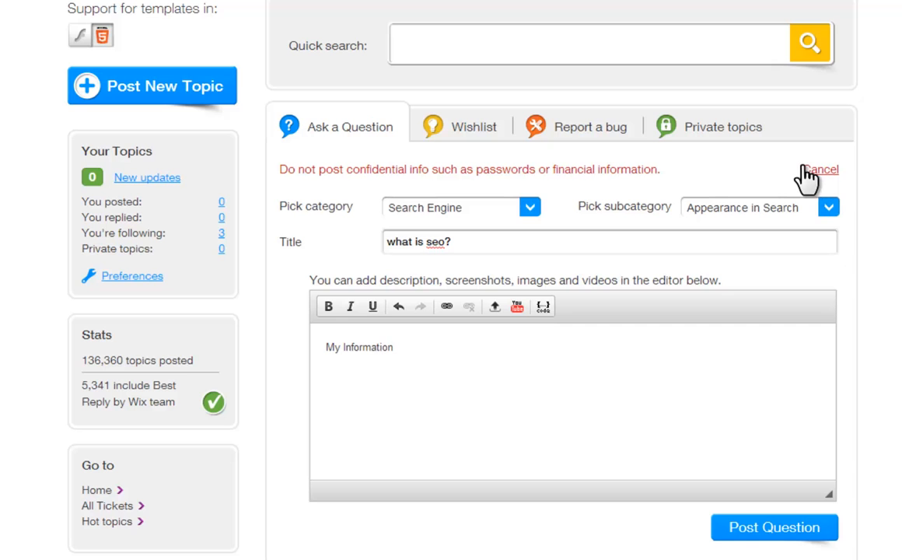
{"action": "left_click", "coordinate": [820, 169]}
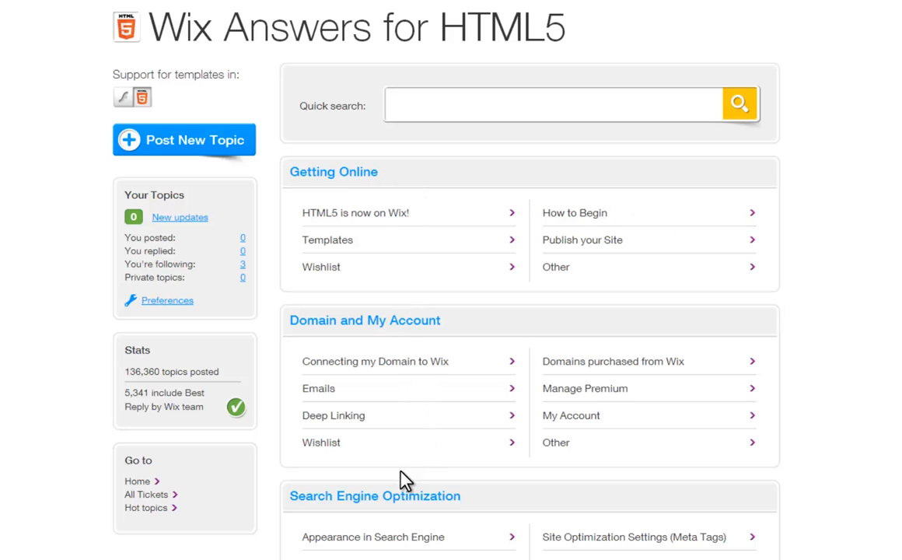
{"action": "mouse_move", "coordinate": [495, 302]}
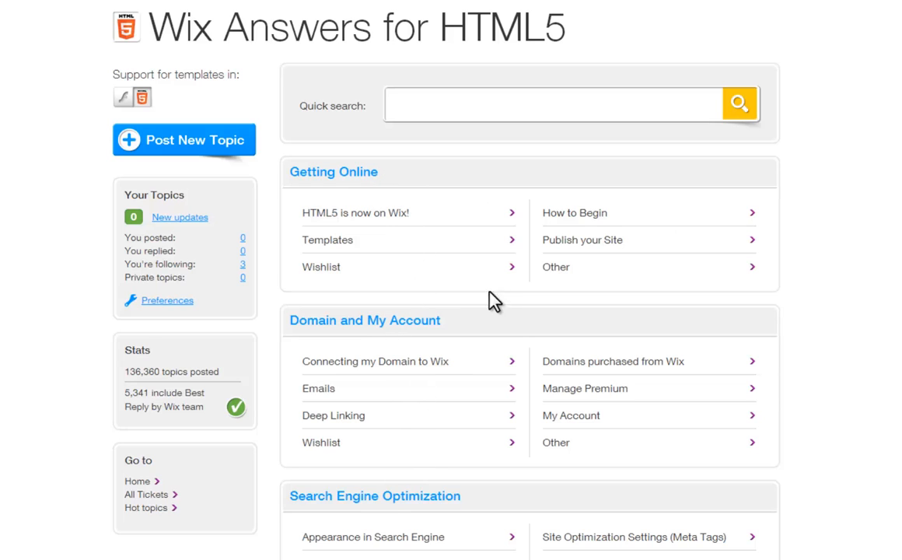
{"action": "mouse_move", "coordinate": [571, 247]}
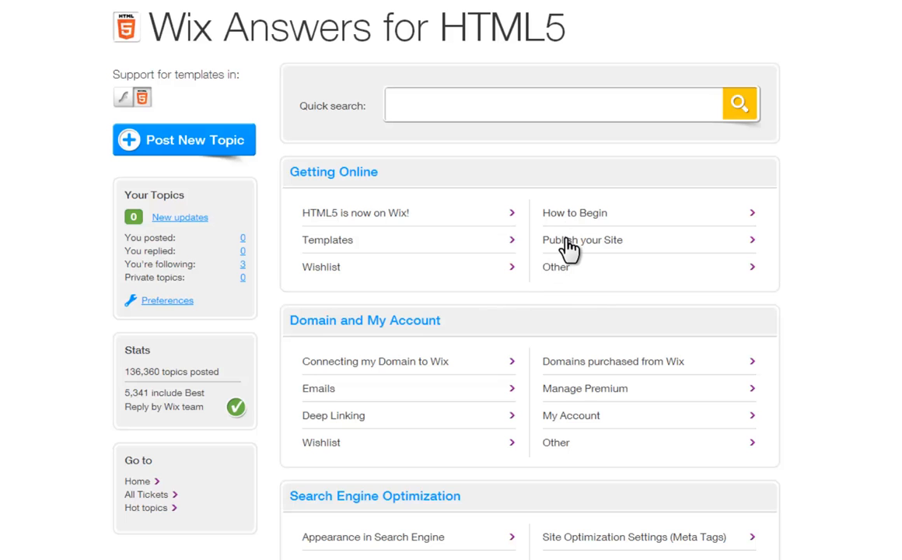
Open Getting Online's Publish your Site topics and scroll through its five questions.
{"action": "left_click", "coordinate": [581, 239]}
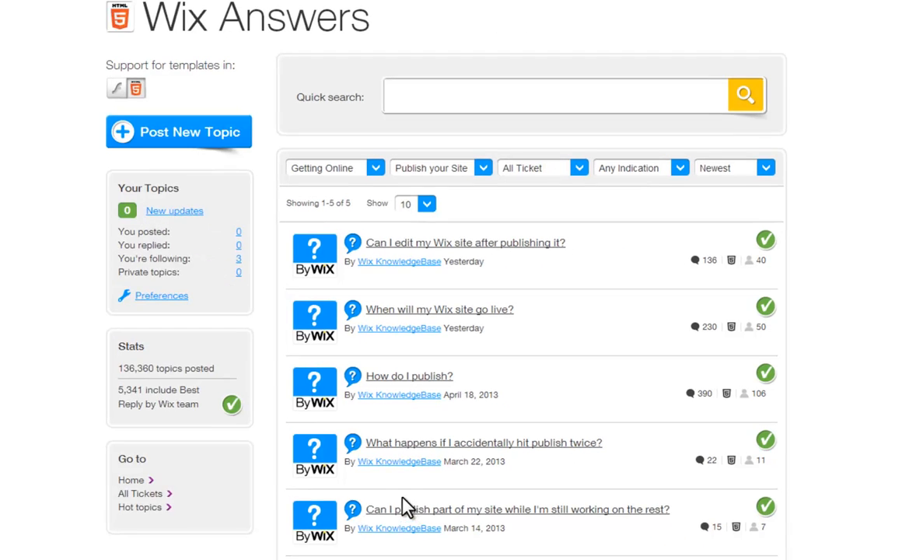
{"action": "scroll", "scroll_direction": "down", "scroll_amount": 3}
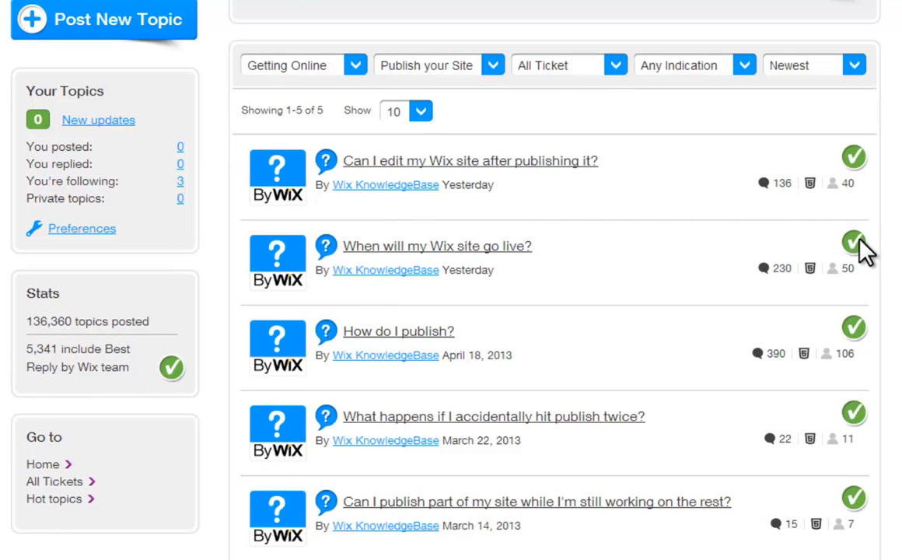
{"action": "mouse_move", "coordinate": [844, 190]}
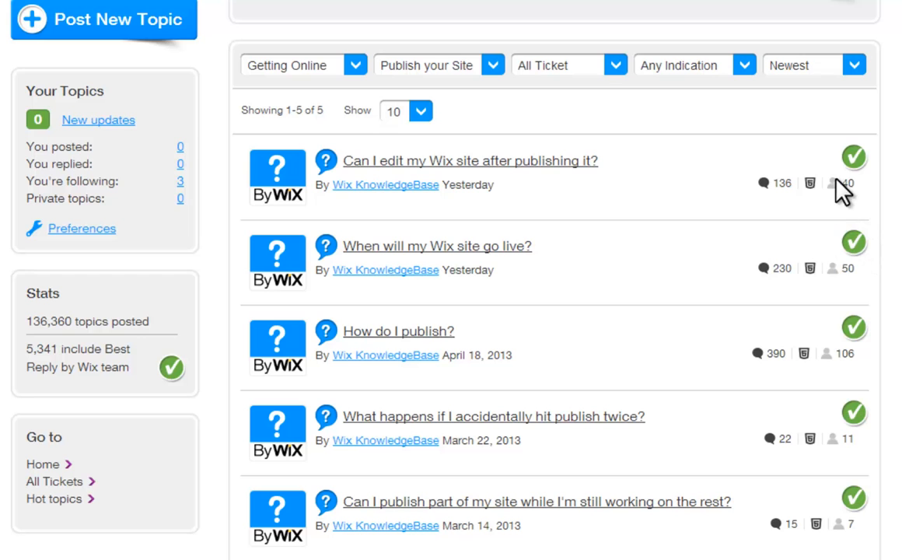
{"action": "mouse_move", "coordinate": [859, 179]}
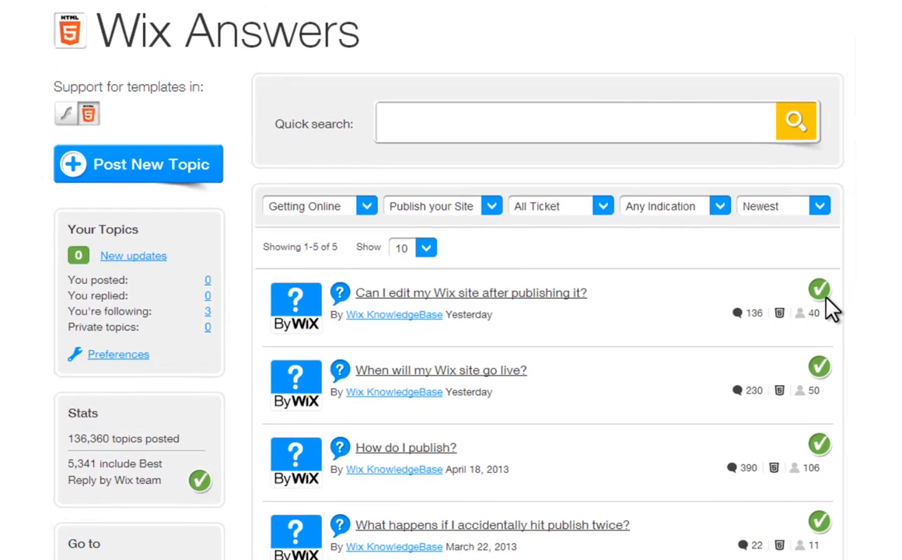
{"action": "mouse_move", "coordinate": [345, 83]}
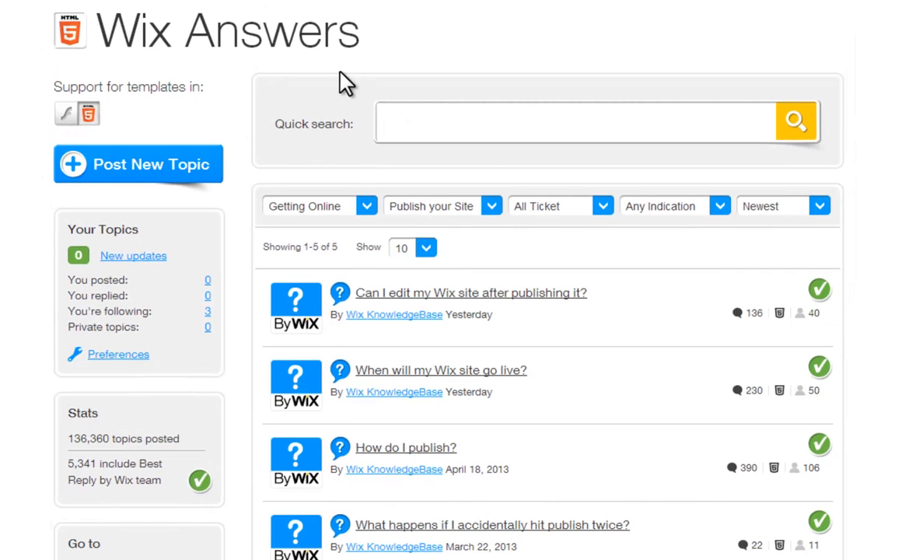
{"action": "mouse_move", "coordinate": [263, 51]}
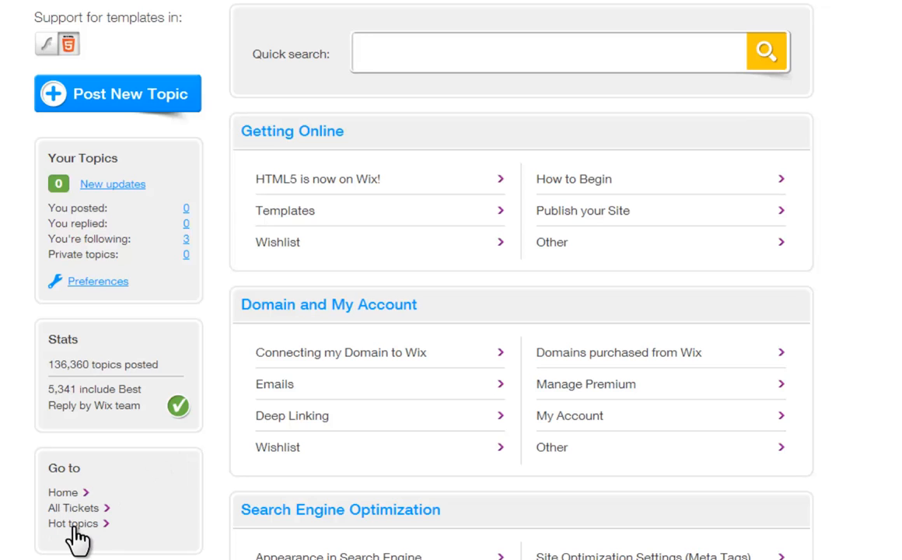
{"action": "mouse_move", "coordinate": [74, 517]}
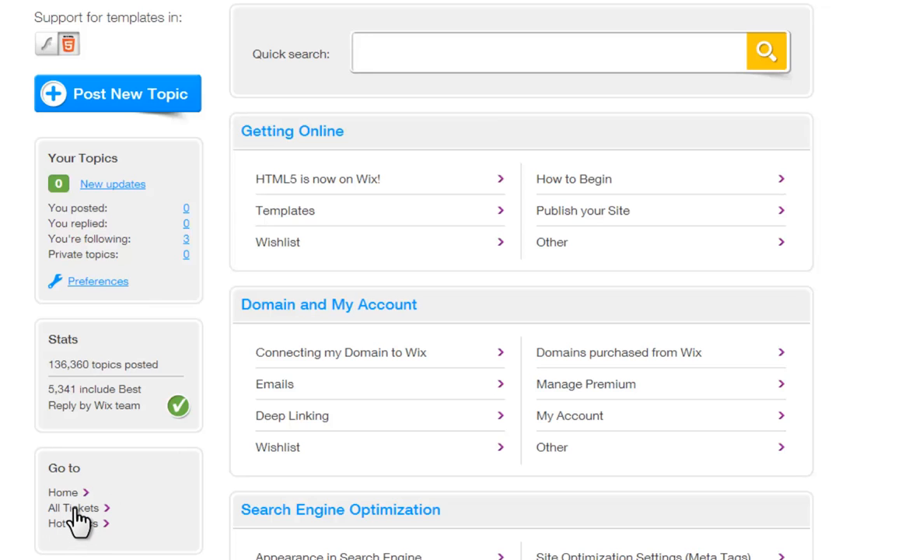
Show the All Tickets listing of 87,140 topics.
{"action": "left_click", "coordinate": [73, 507]}
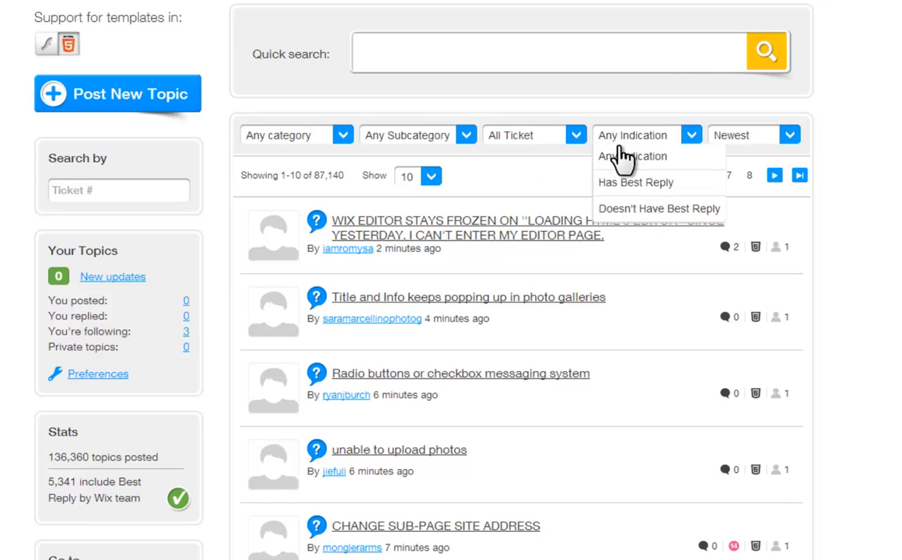
Filter tickets to Has Best Reply (3,791 topics), then follow and unfollow the Blogger Feed question.
{"action": "left_click", "coordinate": [635, 182]}
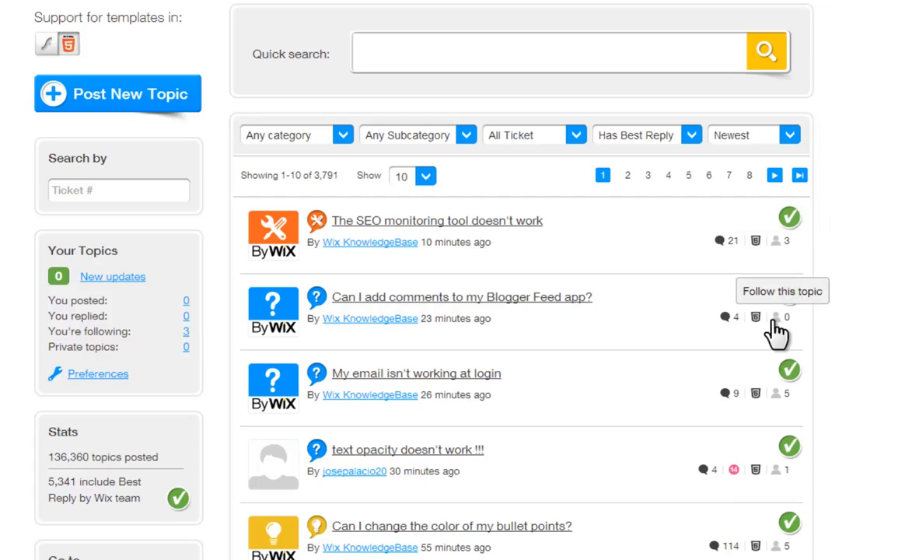
{"action": "left_click", "coordinate": [774, 316]}
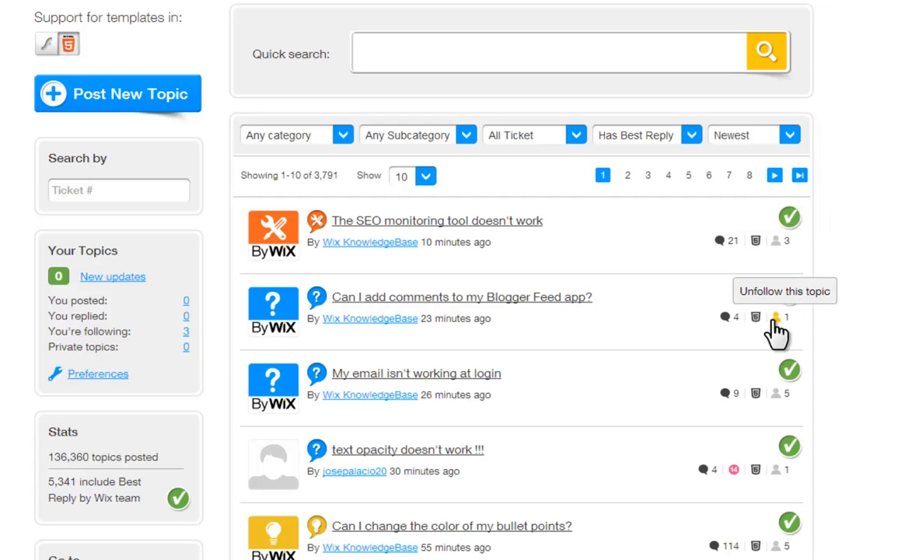
{"action": "left_click", "coordinate": [776, 317]}
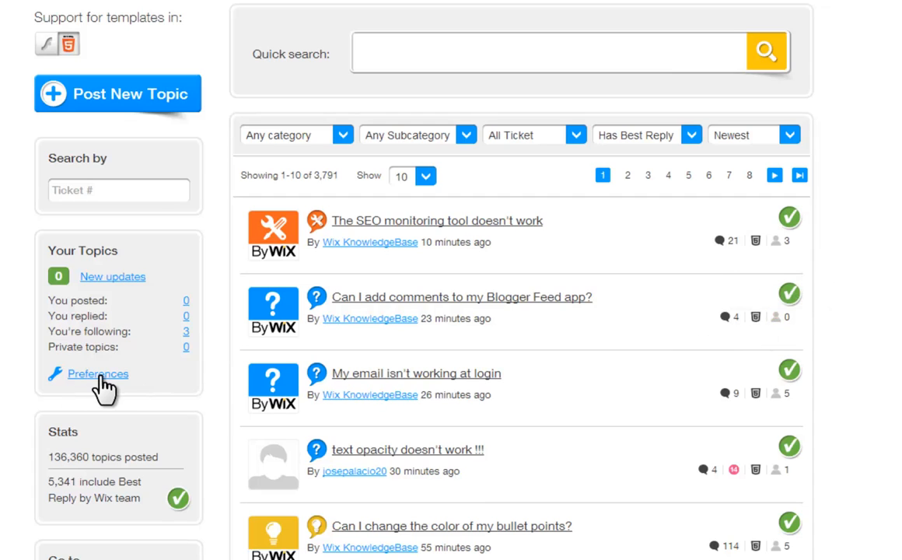
Opt out of all email notifications in Preferences, apply, and close the dialog.
{"action": "left_click", "coordinate": [97, 374]}
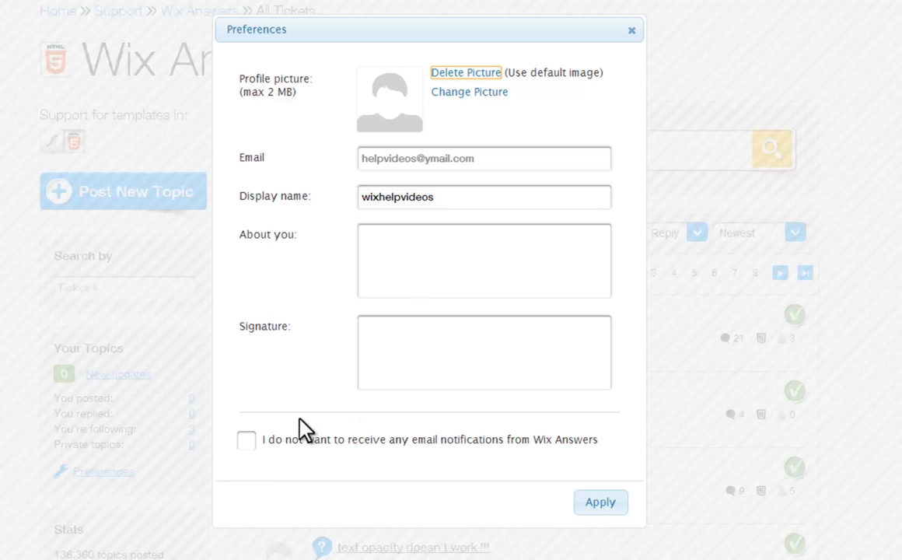
{"action": "mouse_move", "coordinate": [264, 450]}
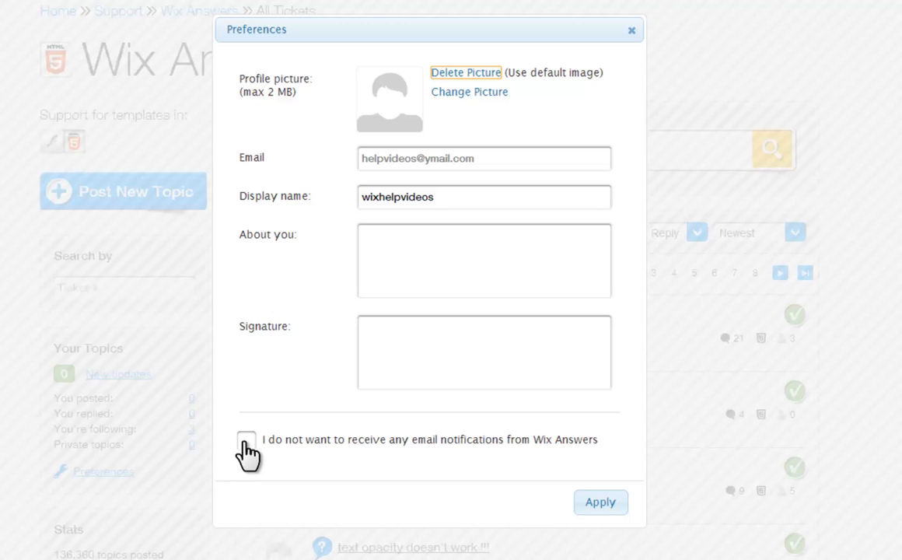
{"action": "left_click", "coordinate": [246, 439]}
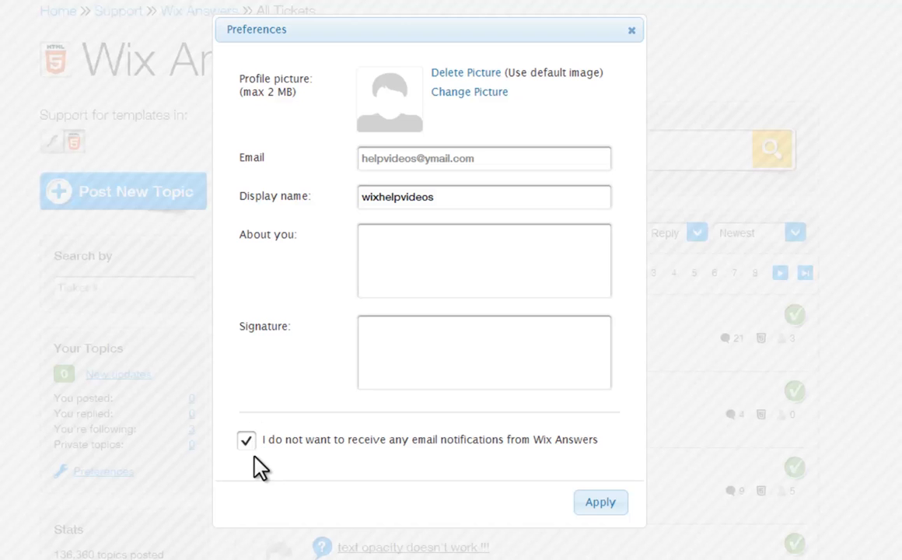
{"action": "left_click", "coordinate": [601, 501]}
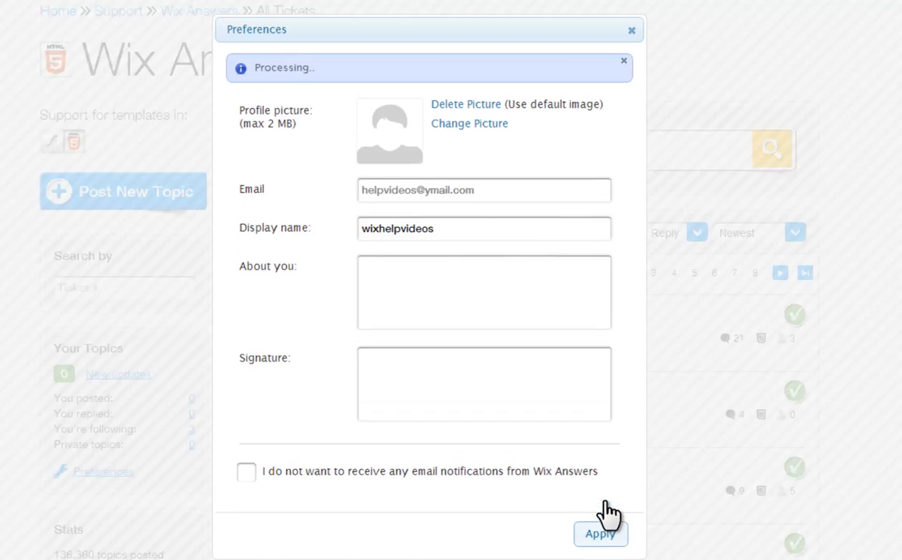
{"action": "left_click", "coordinate": [630, 29]}
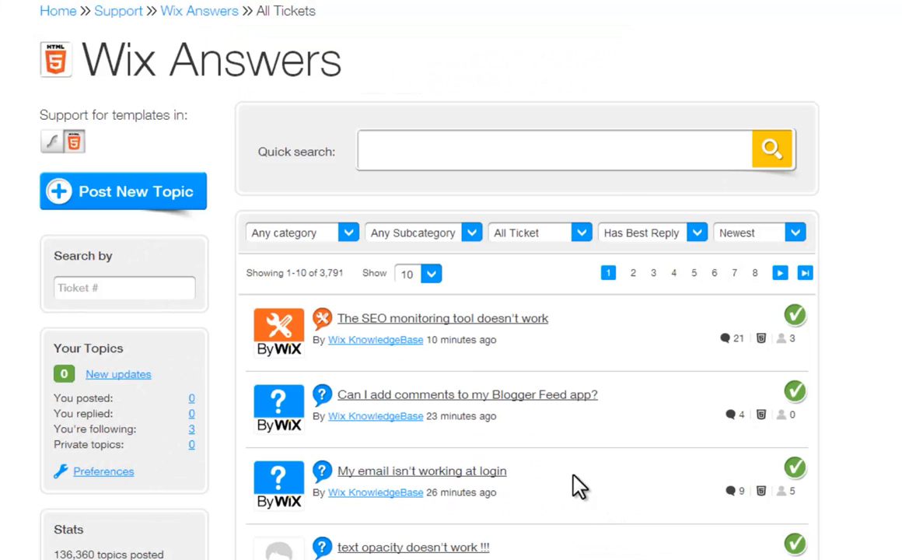
Open 'Can I add comments to my Blogger Feed app?' and follow, then unfollow it.
{"action": "left_click", "coordinate": [466, 394]}
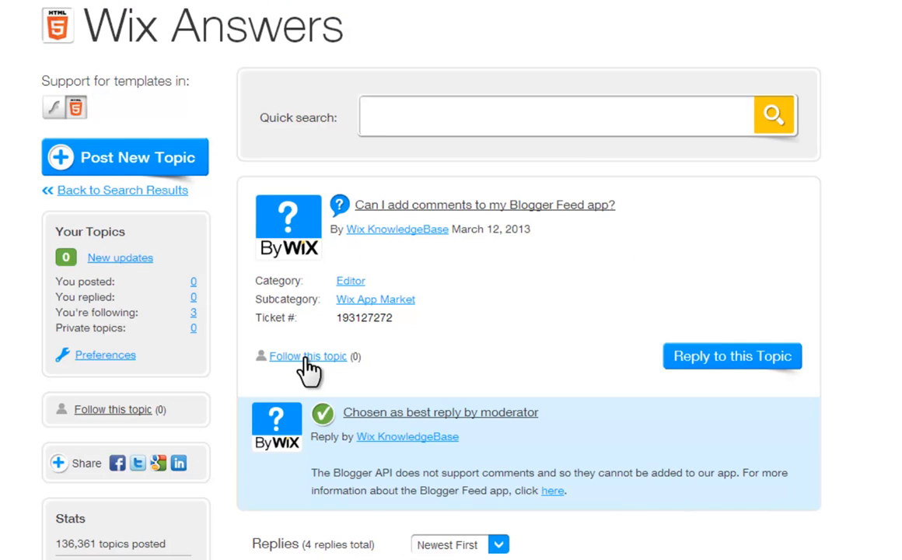
{"action": "left_click", "coordinate": [307, 356]}
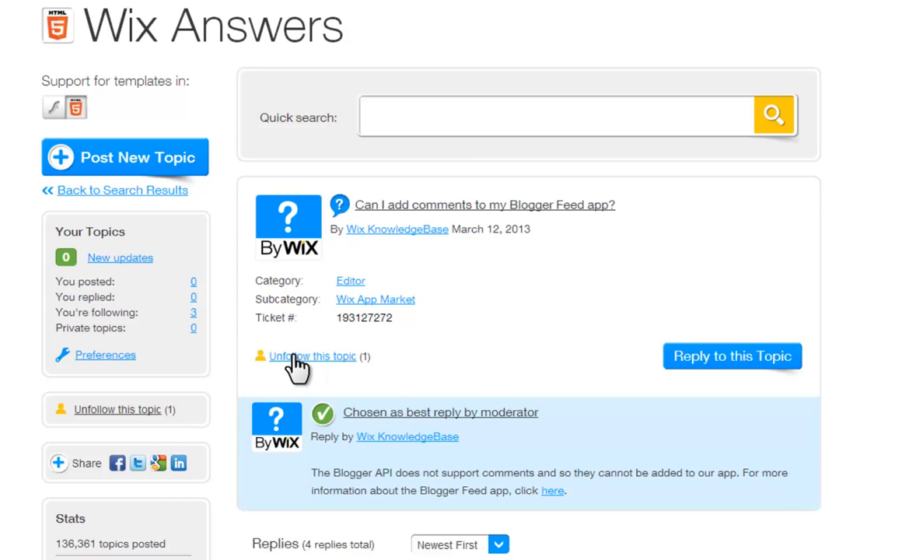
{"action": "left_click", "coordinate": [312, 355]}
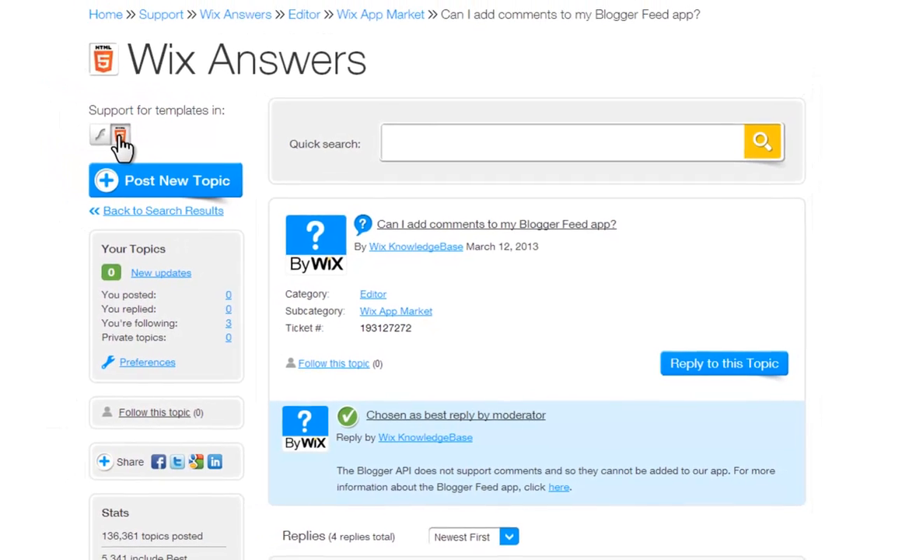
Switch from the HTML5 forum to the Flash forum and back to HTML5.
{"action": "left_click", "coordinate": [120, 134]}
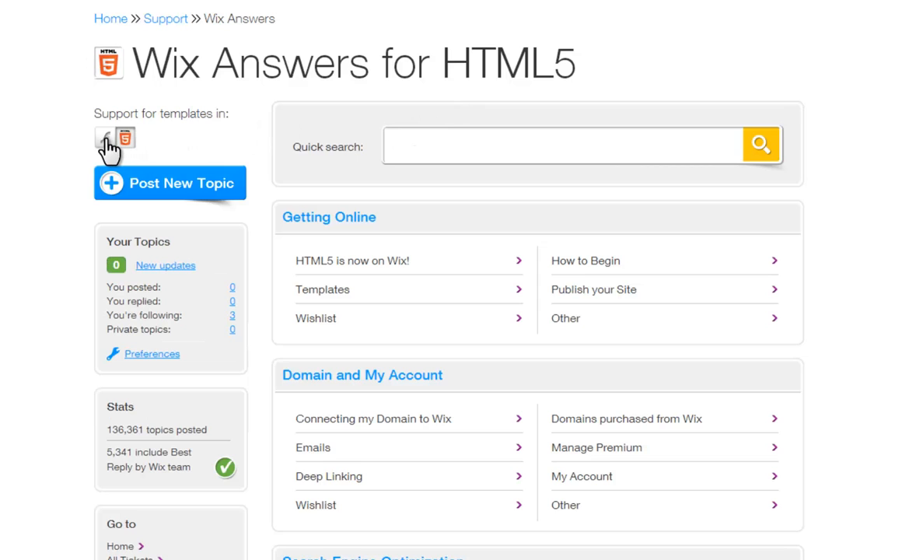
{"action": "left_click", "coordinate": [104, 138]}
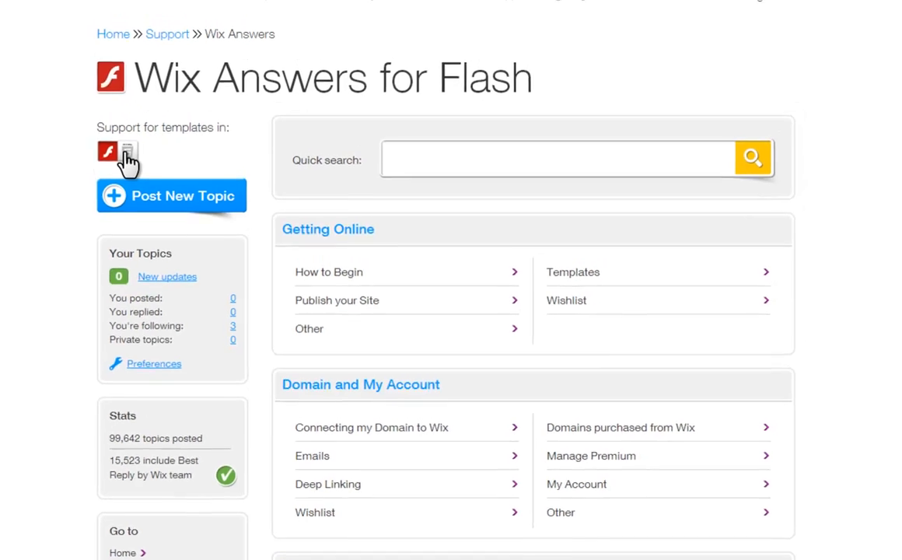
{"action": "left_click", "coordinate": [130, 152]}
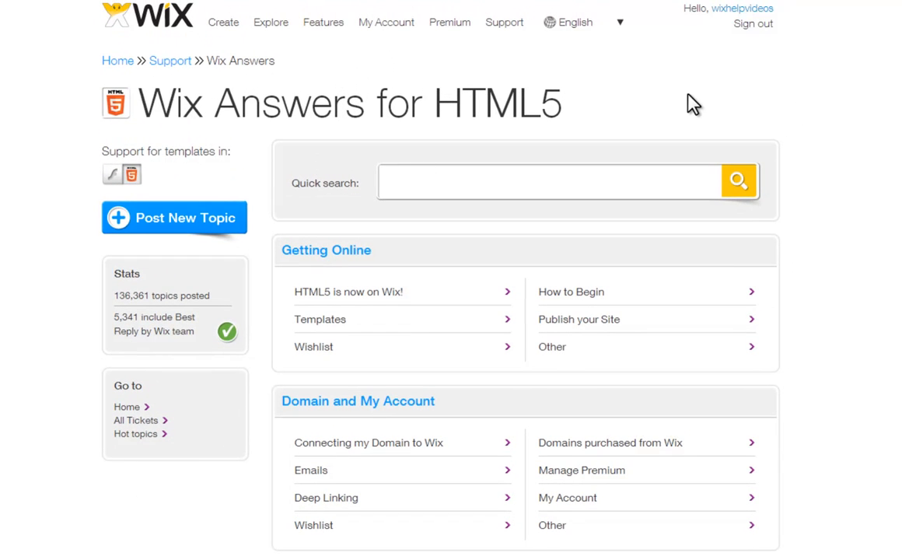